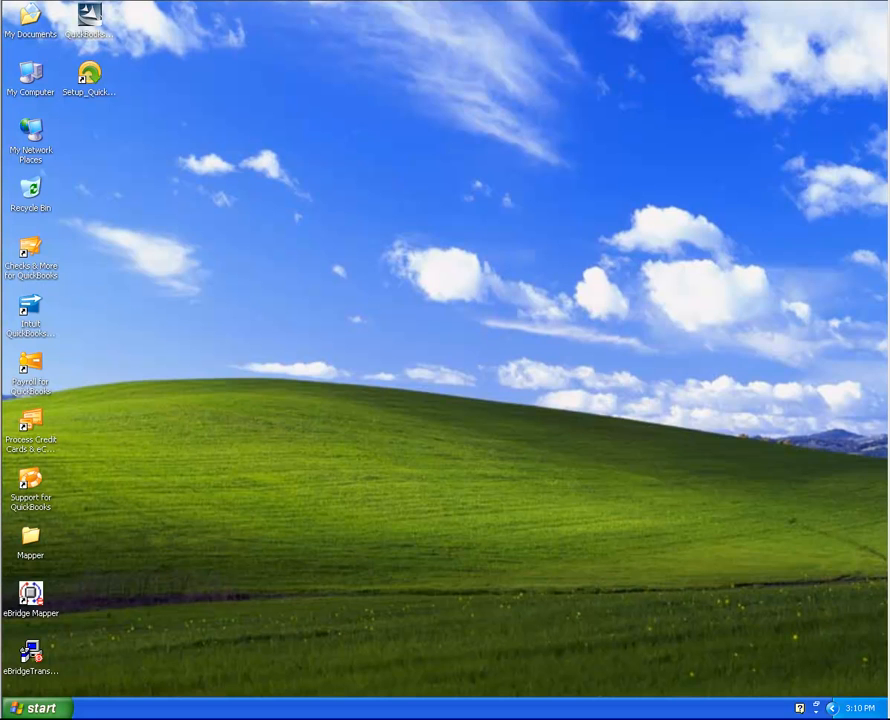
mouse_move(502, 358)
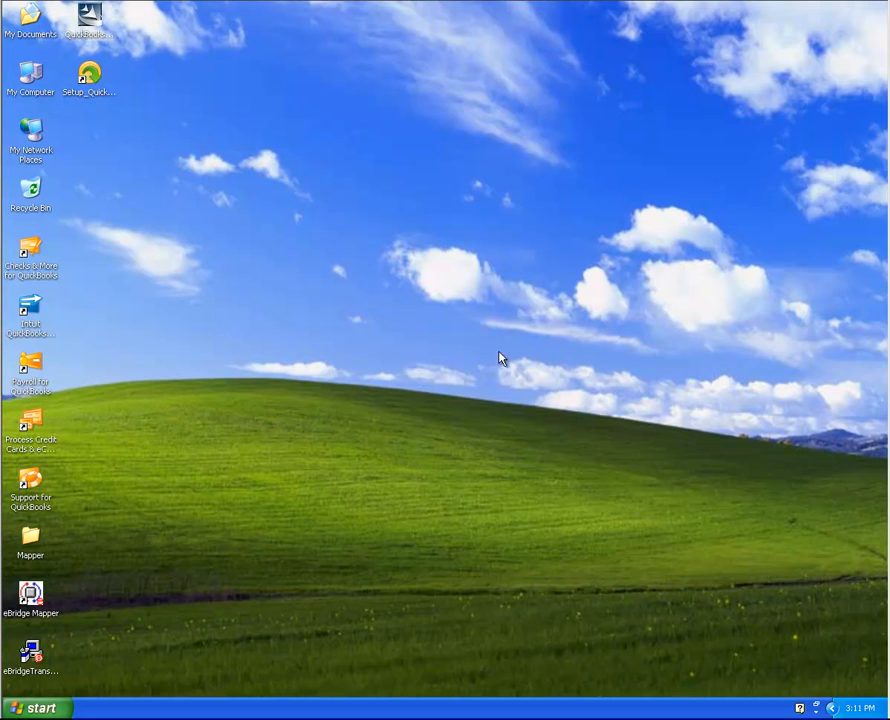
mouse_move(40, 606)
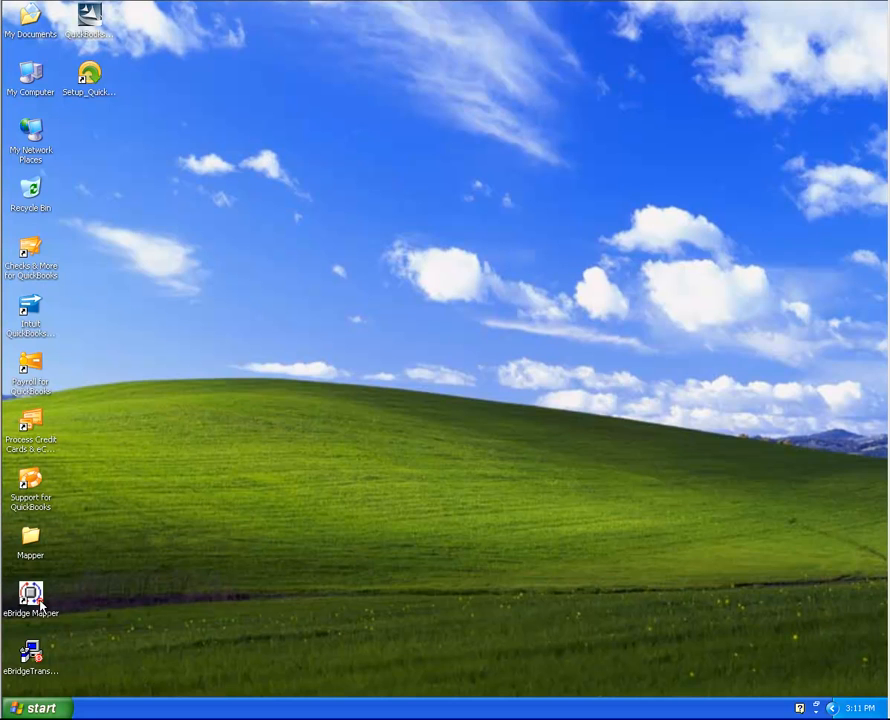
Launch eBridge Map Editor from its desktop icon
left_click(31, 594)
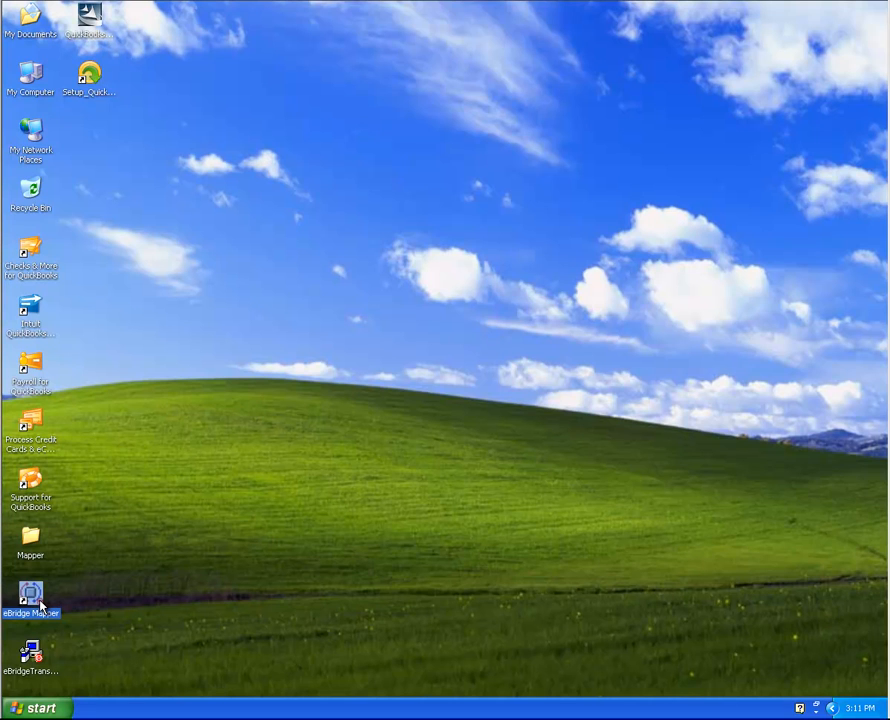
double_click(30, 594)
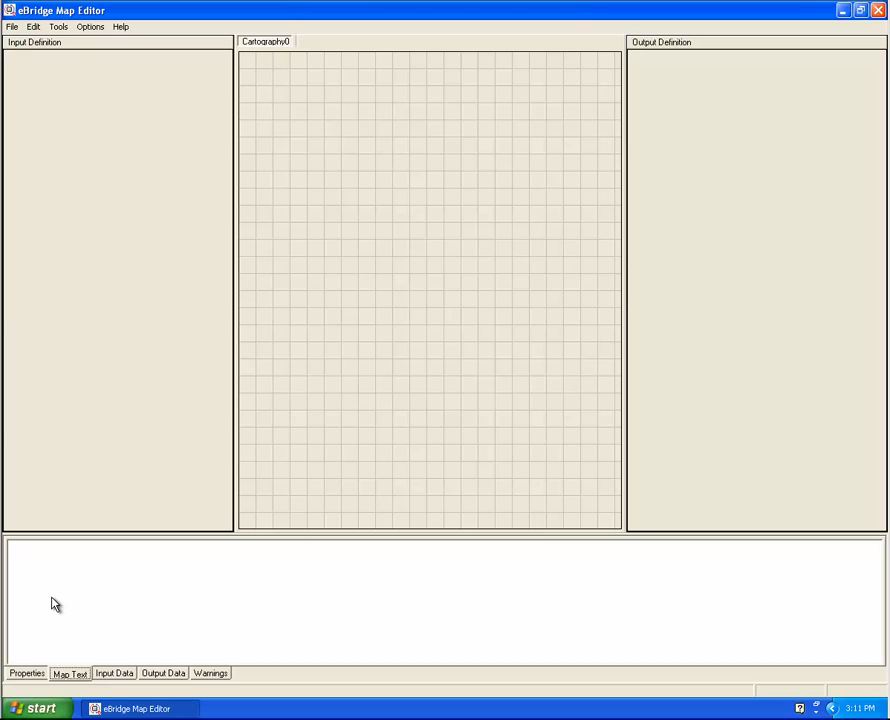
mouse_move(53, 588)
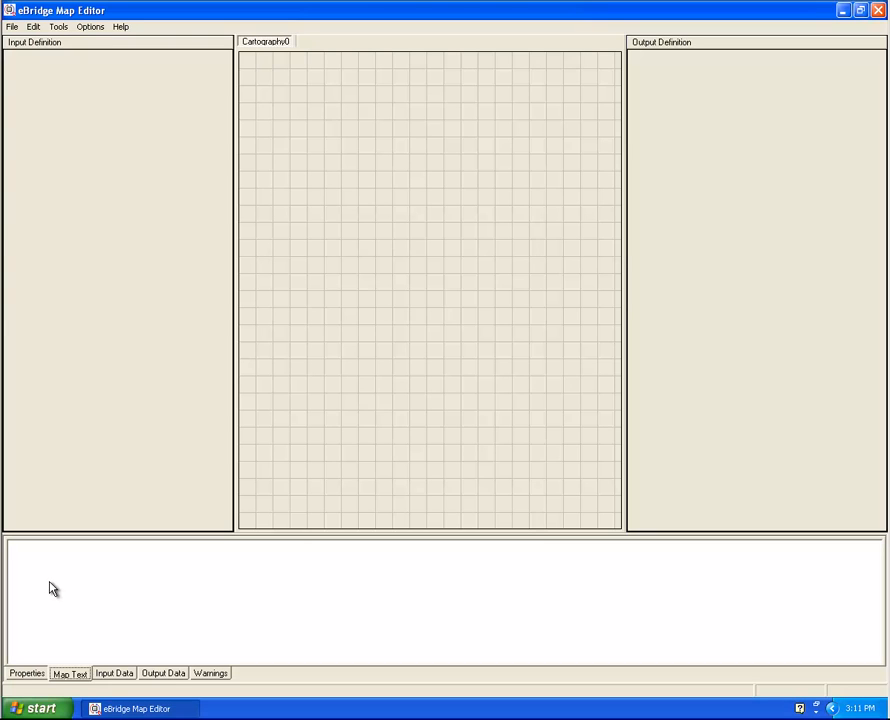
mouse_move(16, 42)
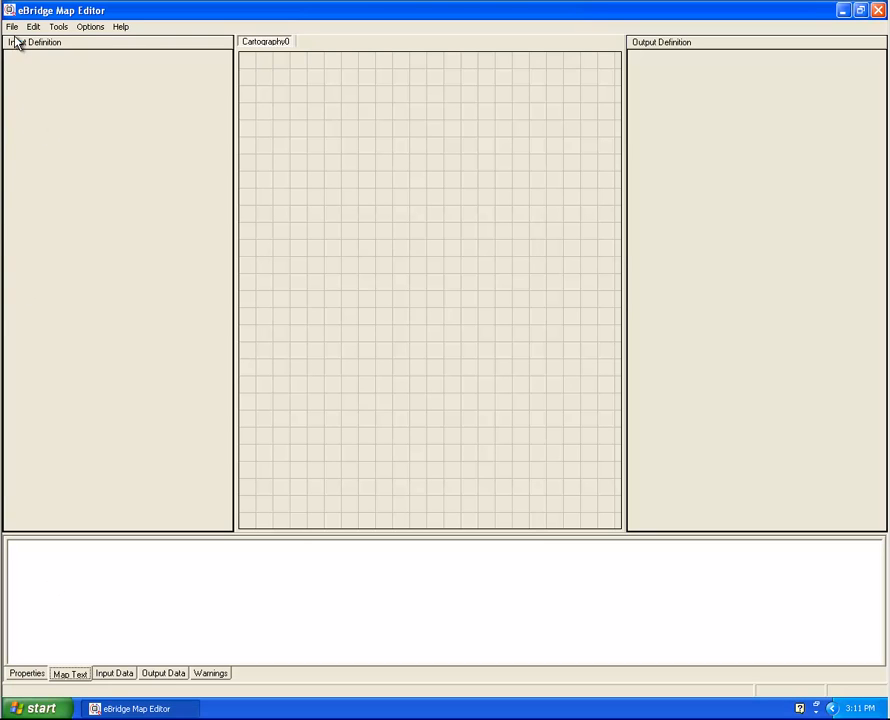
Open the SYN85041.MAP file from the SimpleMap folder
left_click(11, 26)
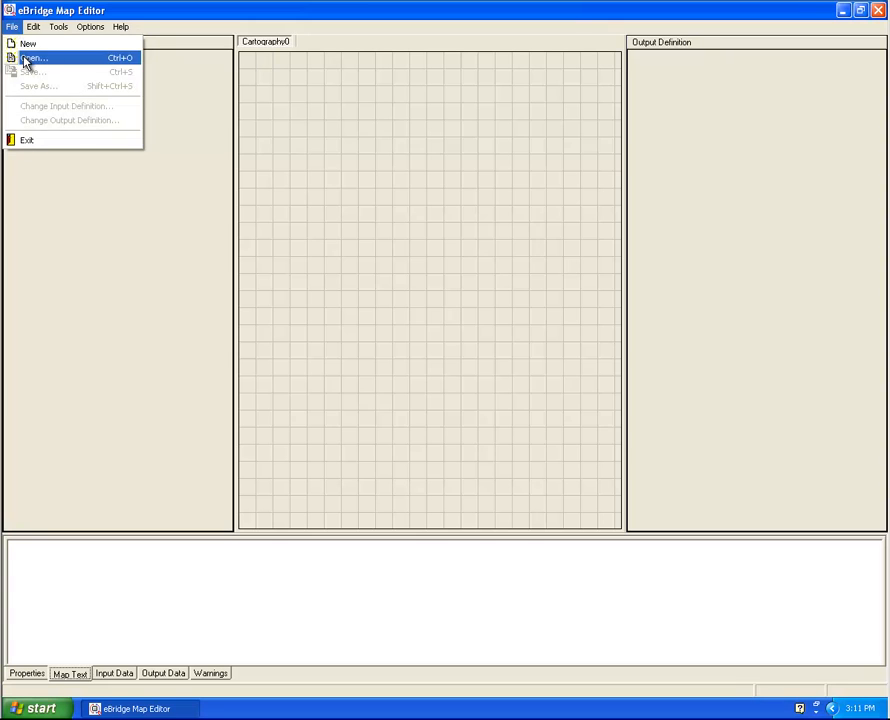
left_click(33, 57)
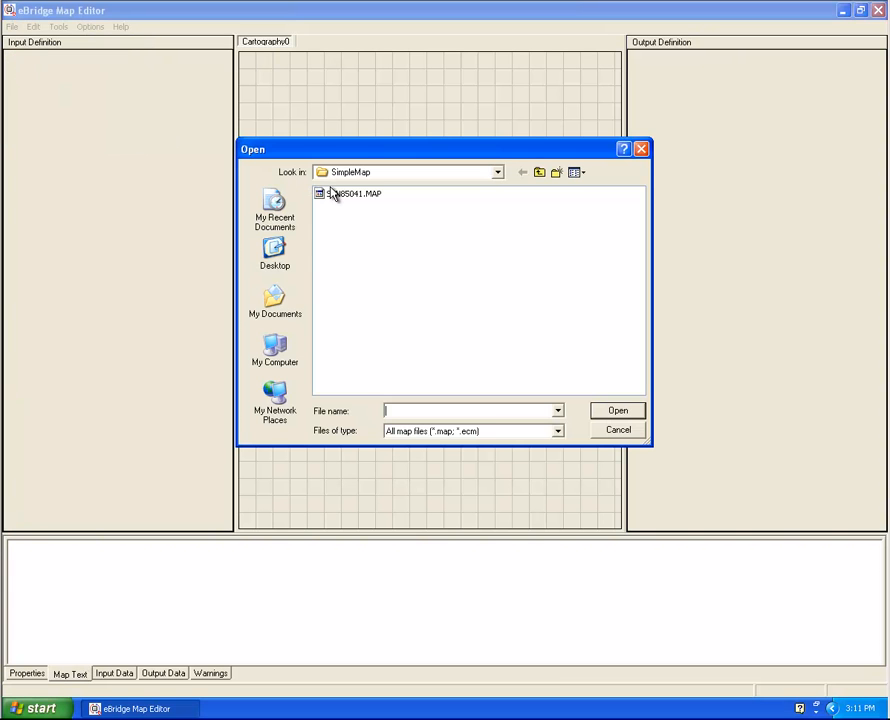
double_click(355, 193)
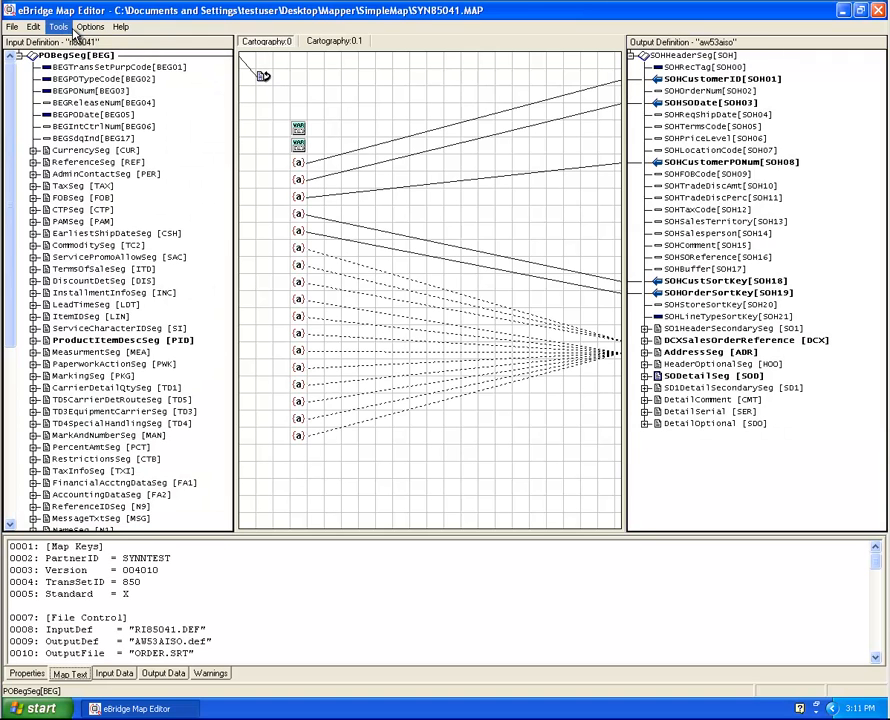
Load the 850 purchase order test file as input data, with test runs showing output
left_click(57, 26)
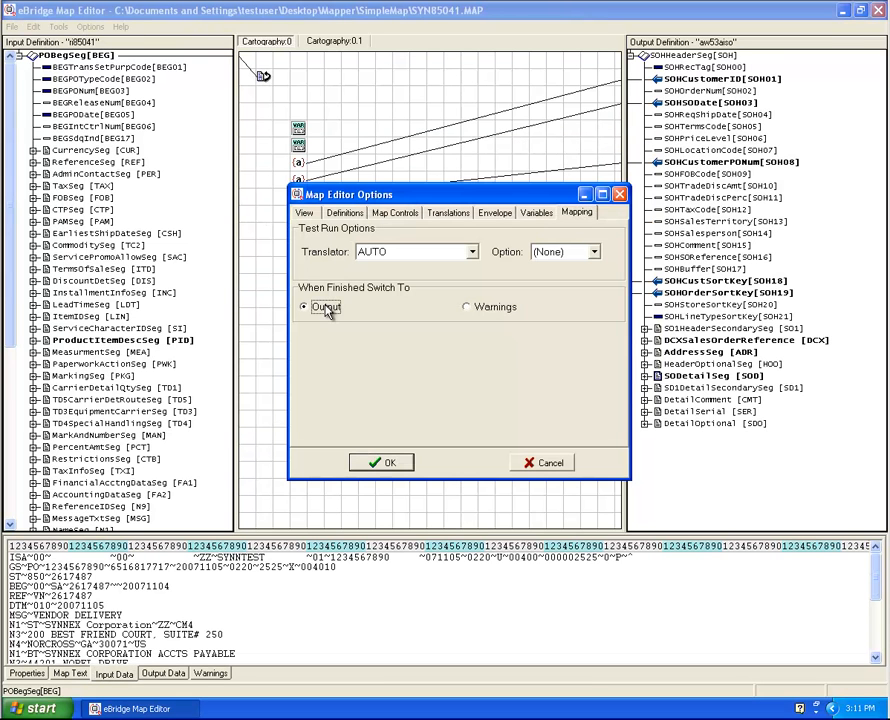
left_click(380, 462)
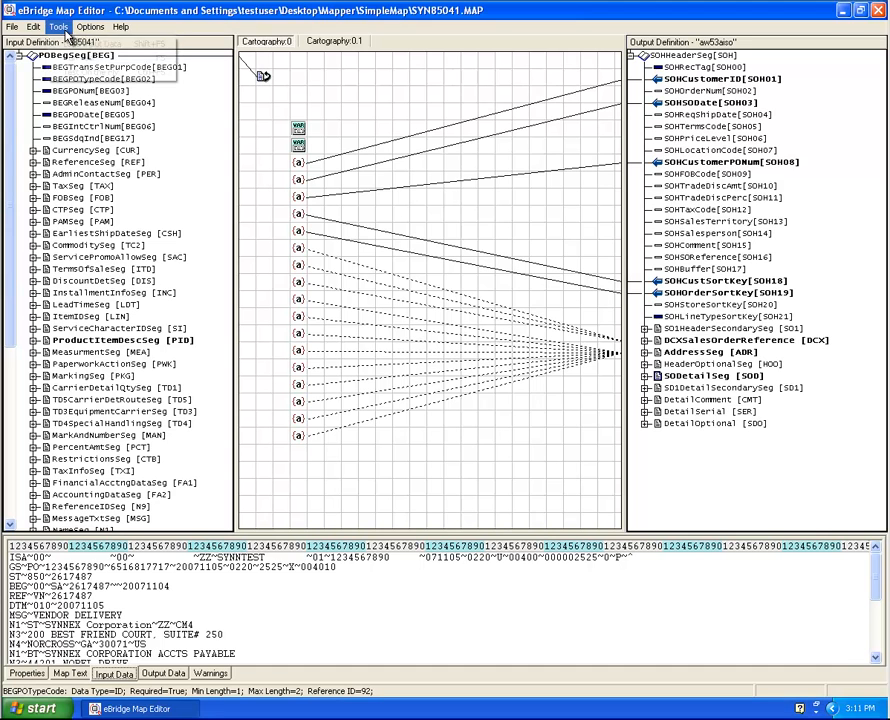
Run a test of the SYN85041 map to view SOH, ADR and SOD output records
left_click(70, 42)
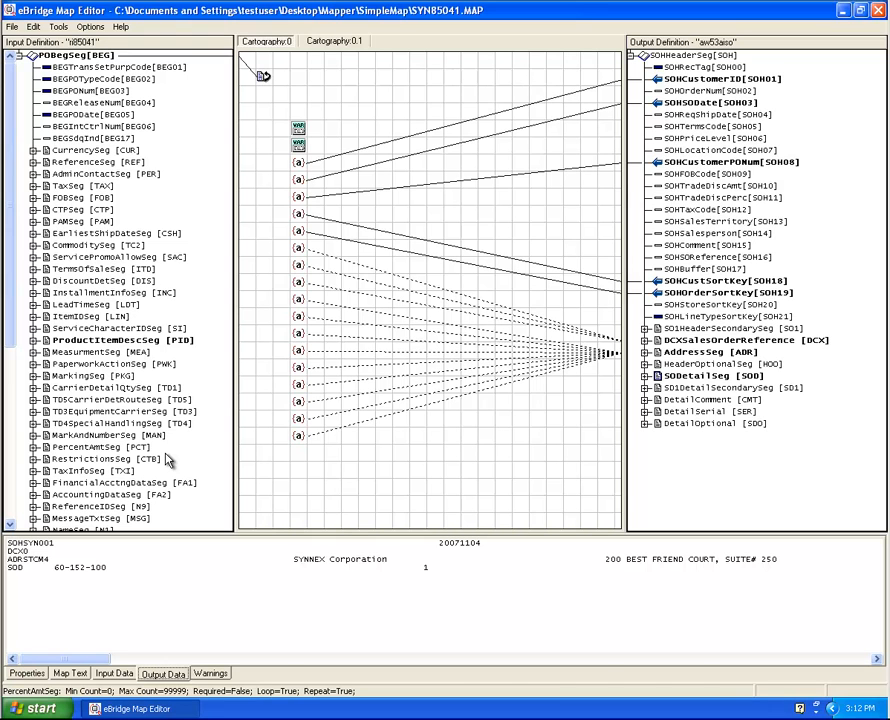
Link BEGPONum[BEG03] to SOHOrderNum[SOH02] and bring up the Tools menu
left_click(692, 90)
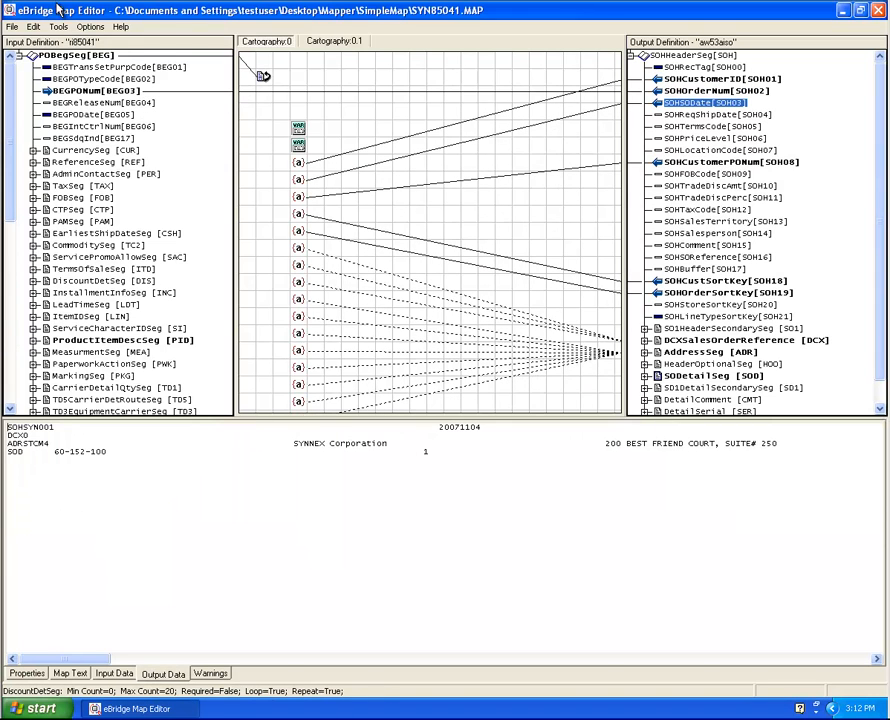
left_click(58, 26)
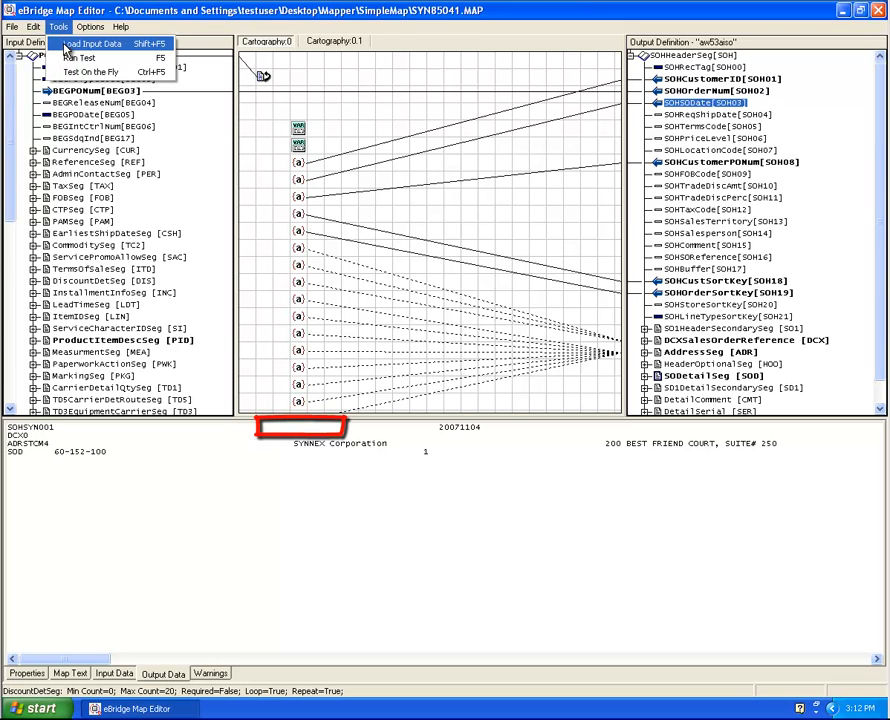